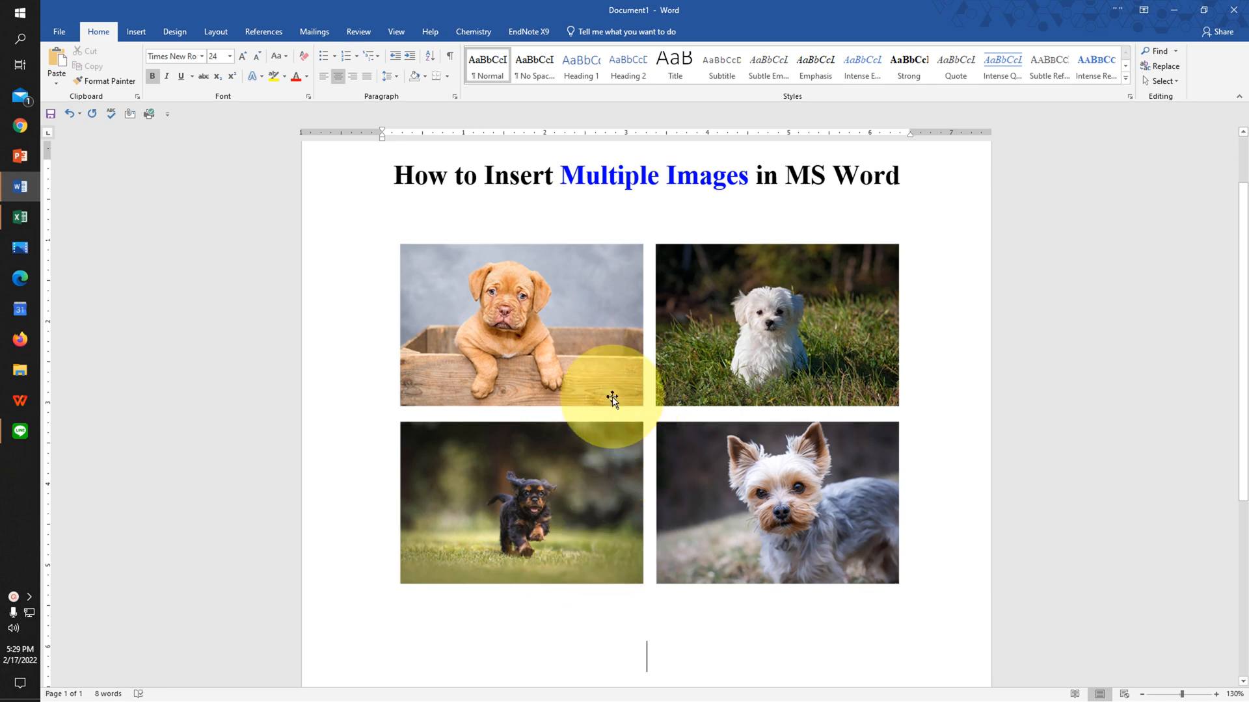
mouse_move(713, 348)
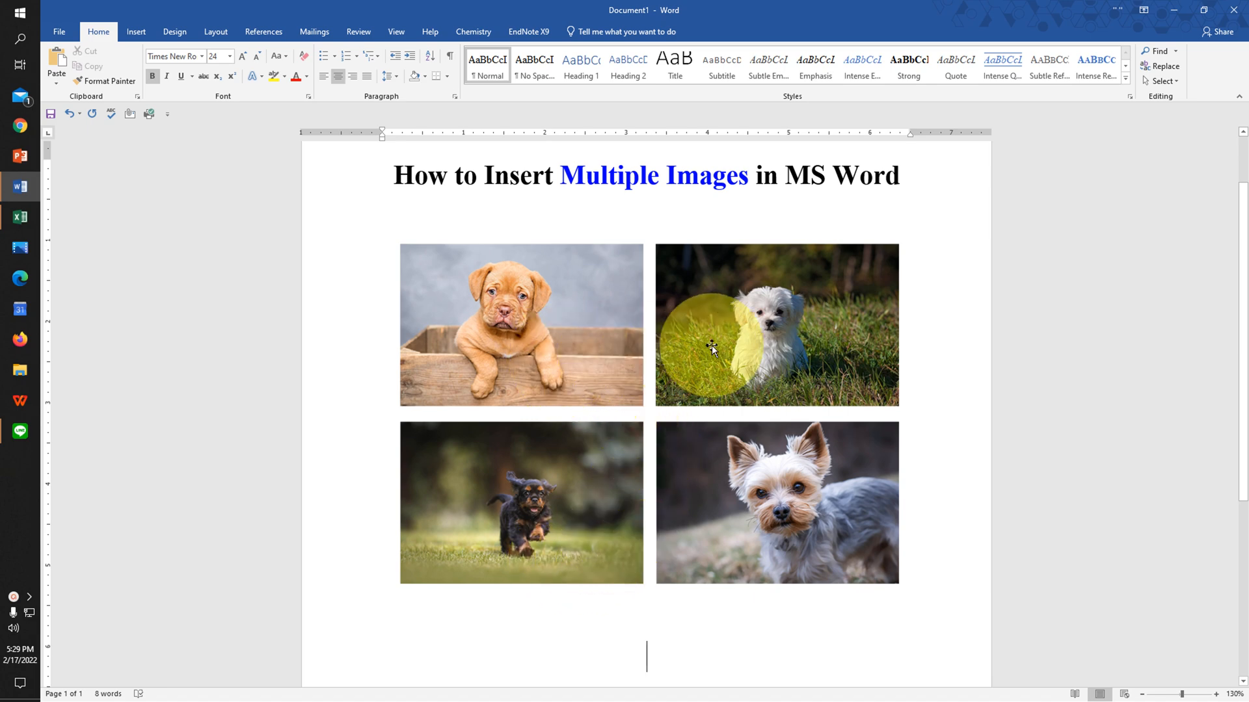
mouse_move(555, 482)
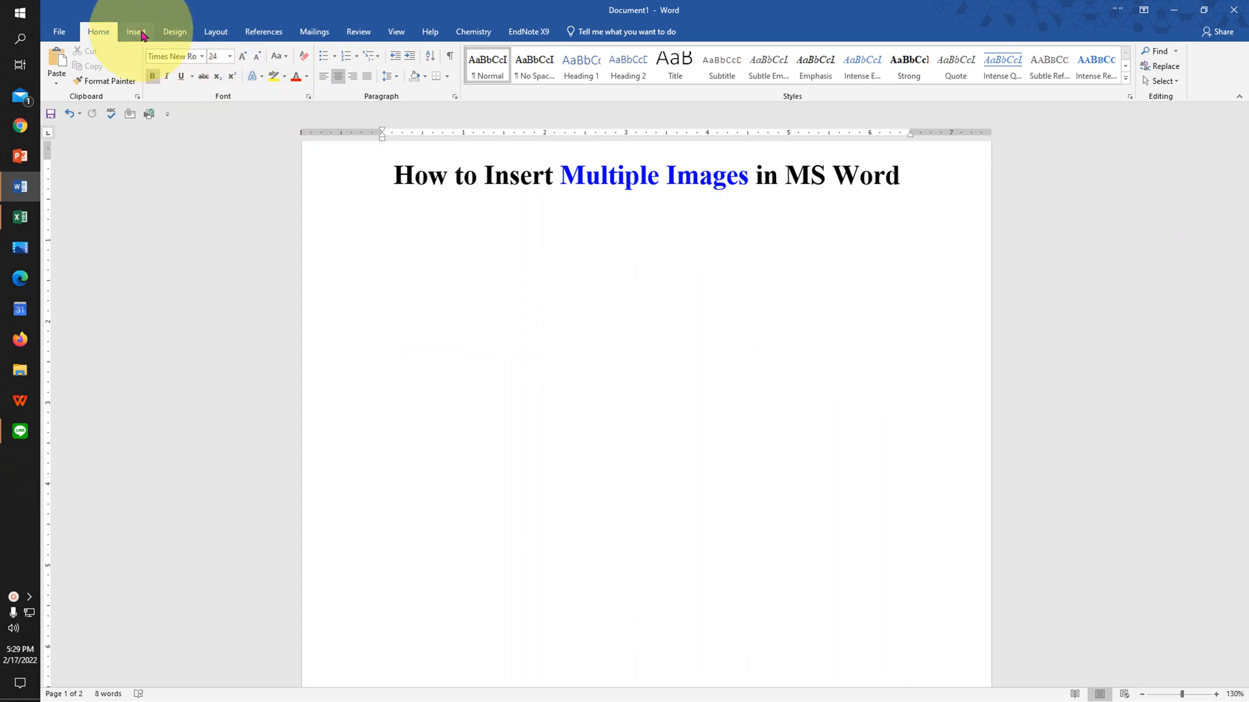
Insert an empty 2×2 table directly beneath the document title
click(133, 32)
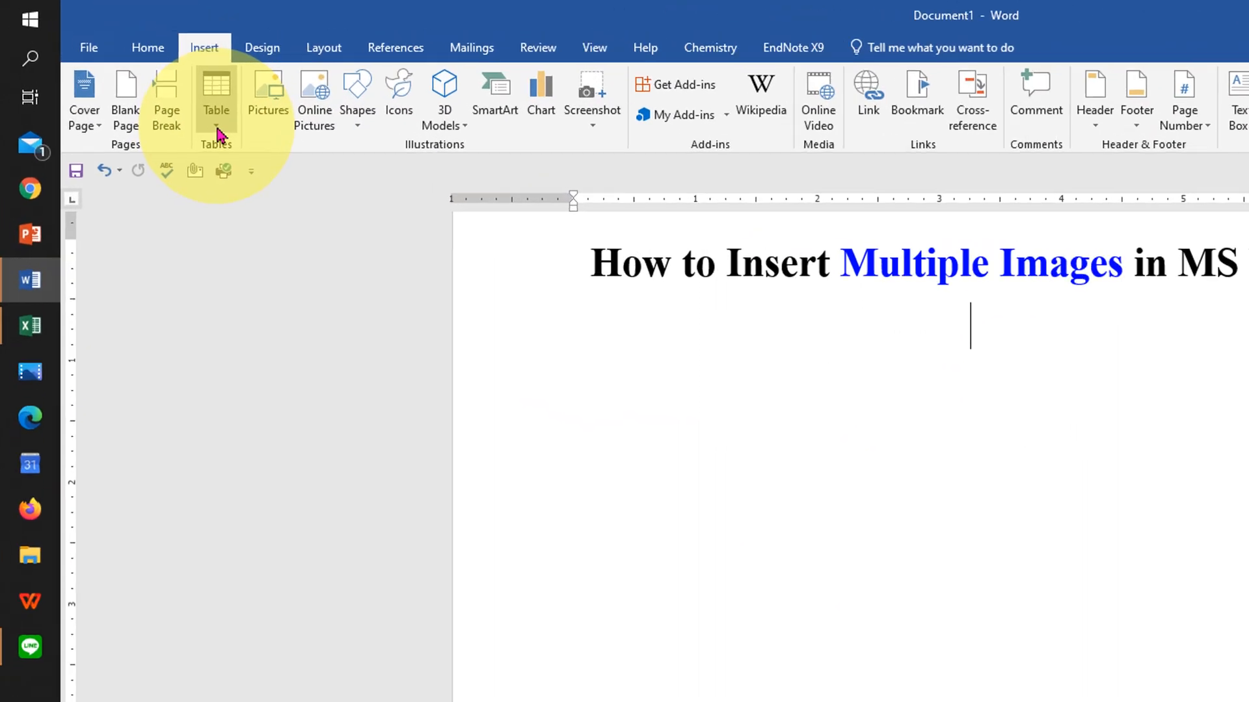
click(215, 91)
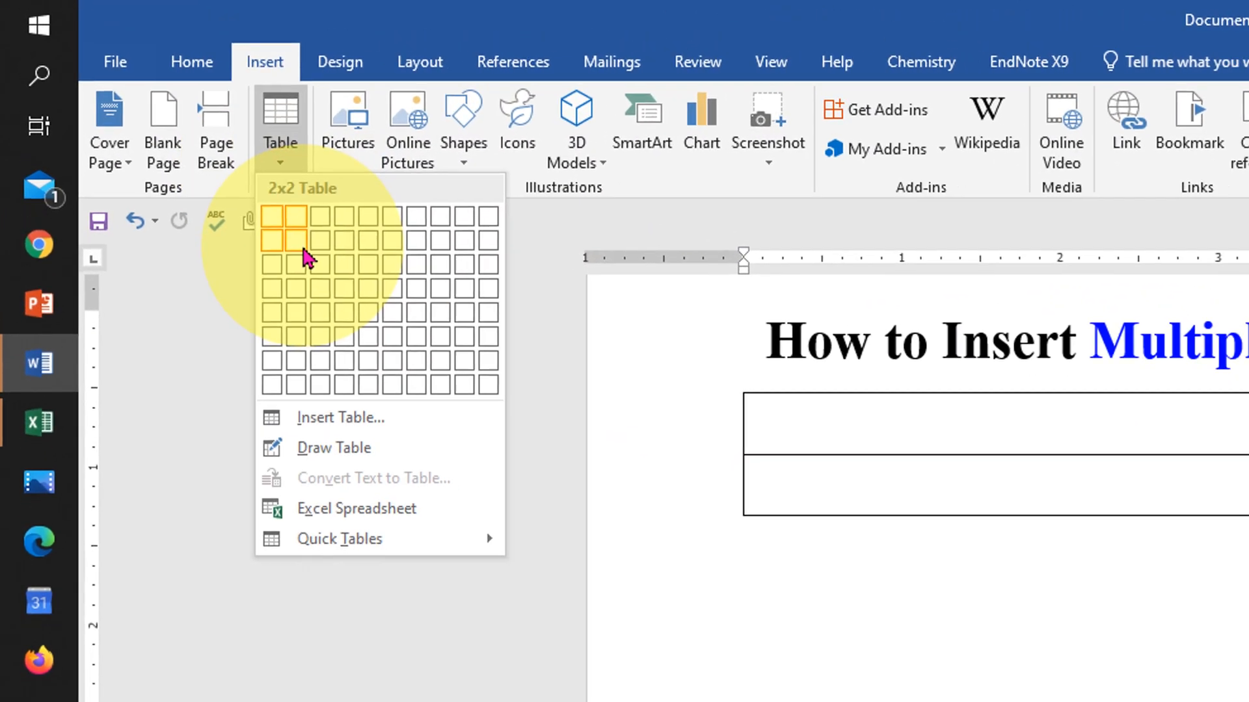
click(294, 239)
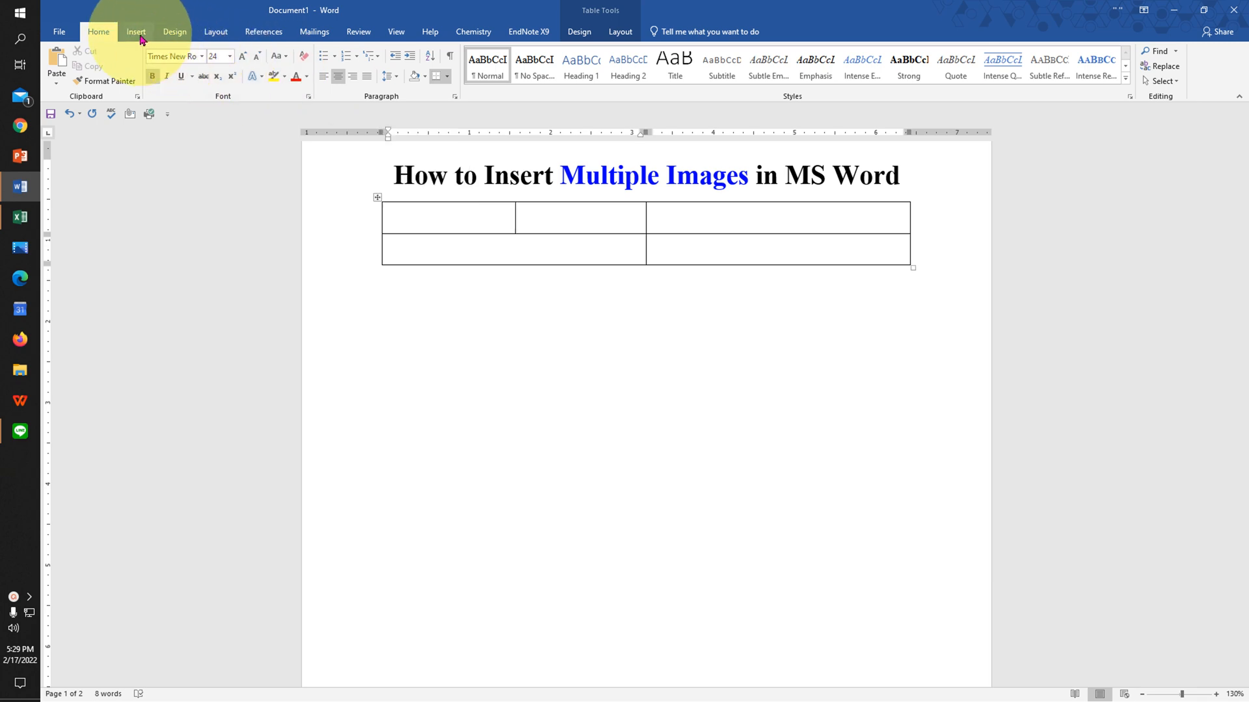
Insert a dog photo into each table cell, setting picture height to 2 to fit the cells
click(136, 31)
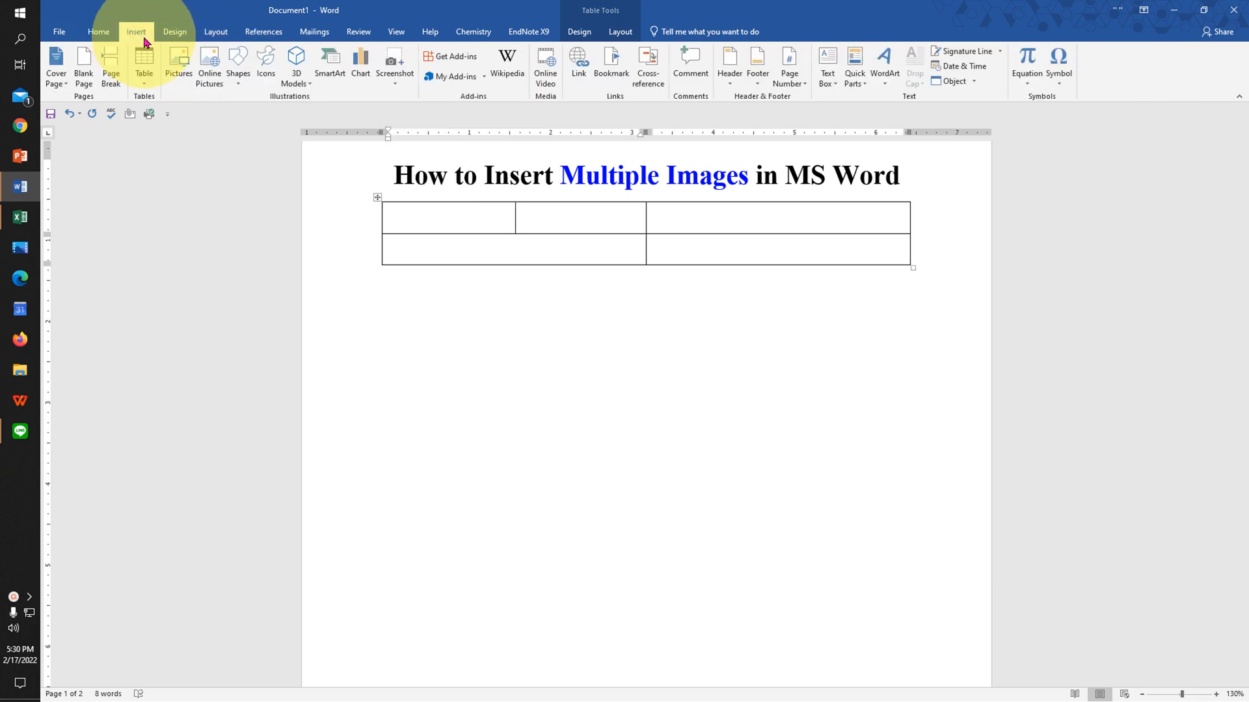
click(177, 61)
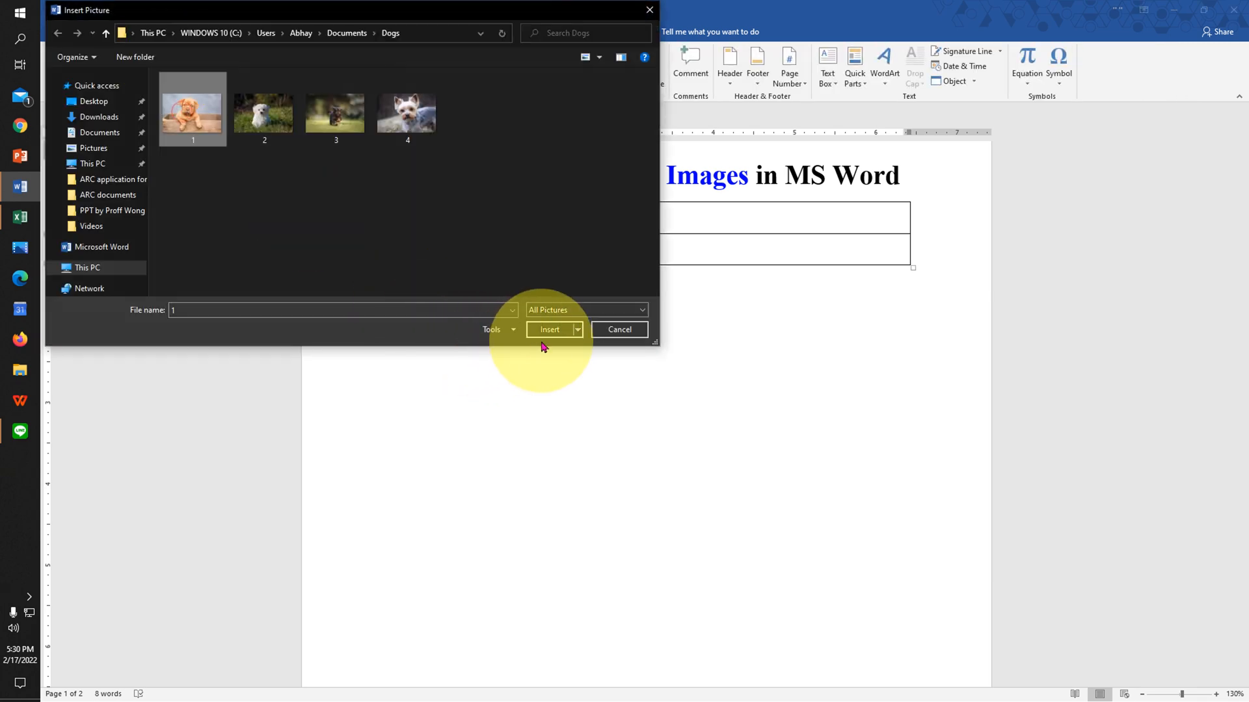
click(549, 329)
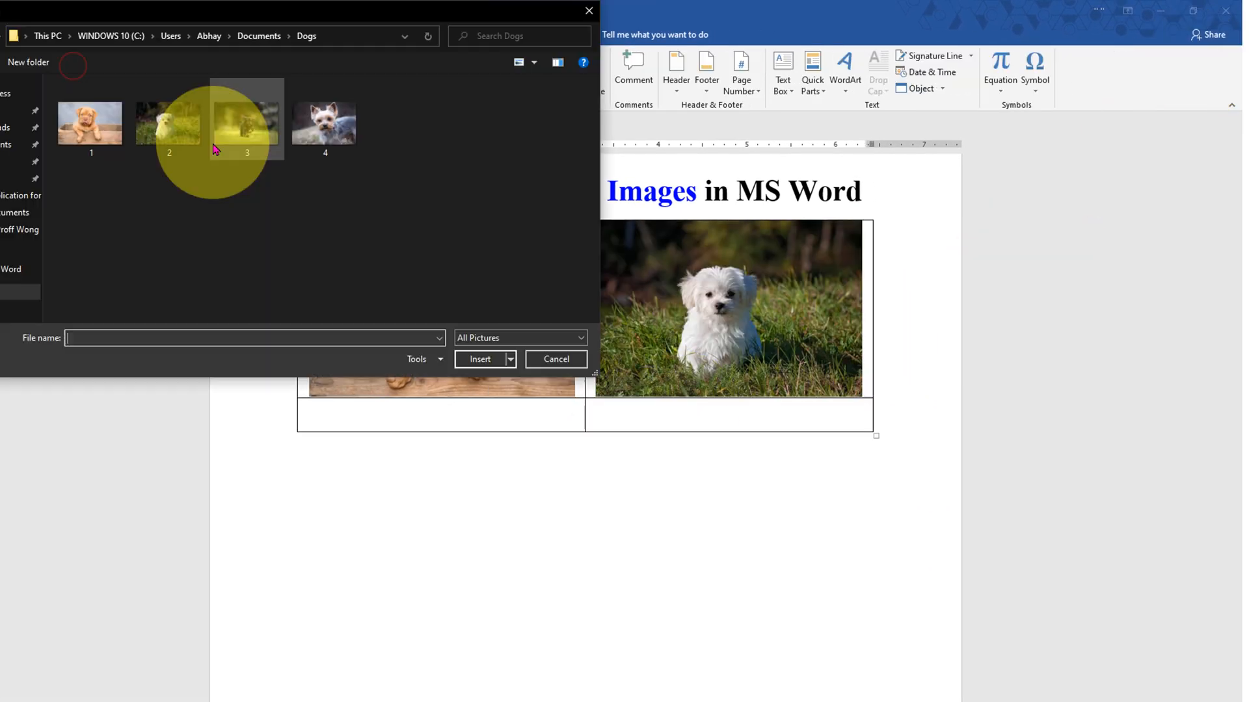
click(480, 359)
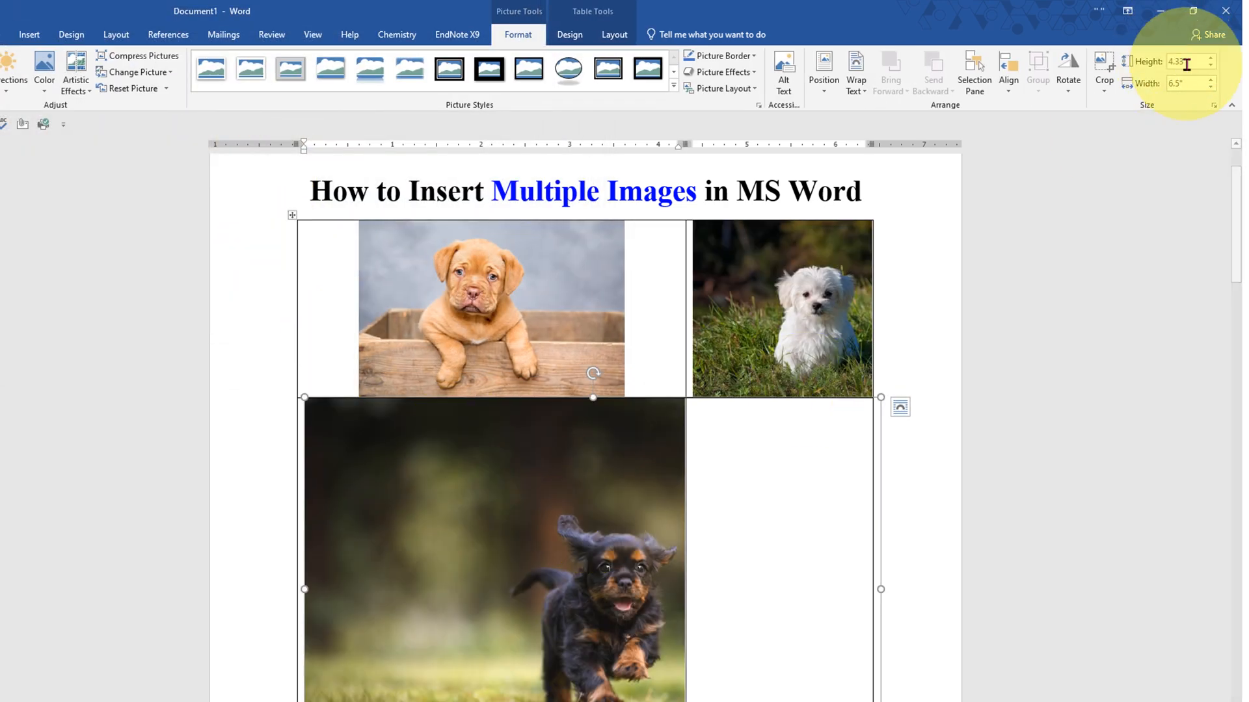
text(2)
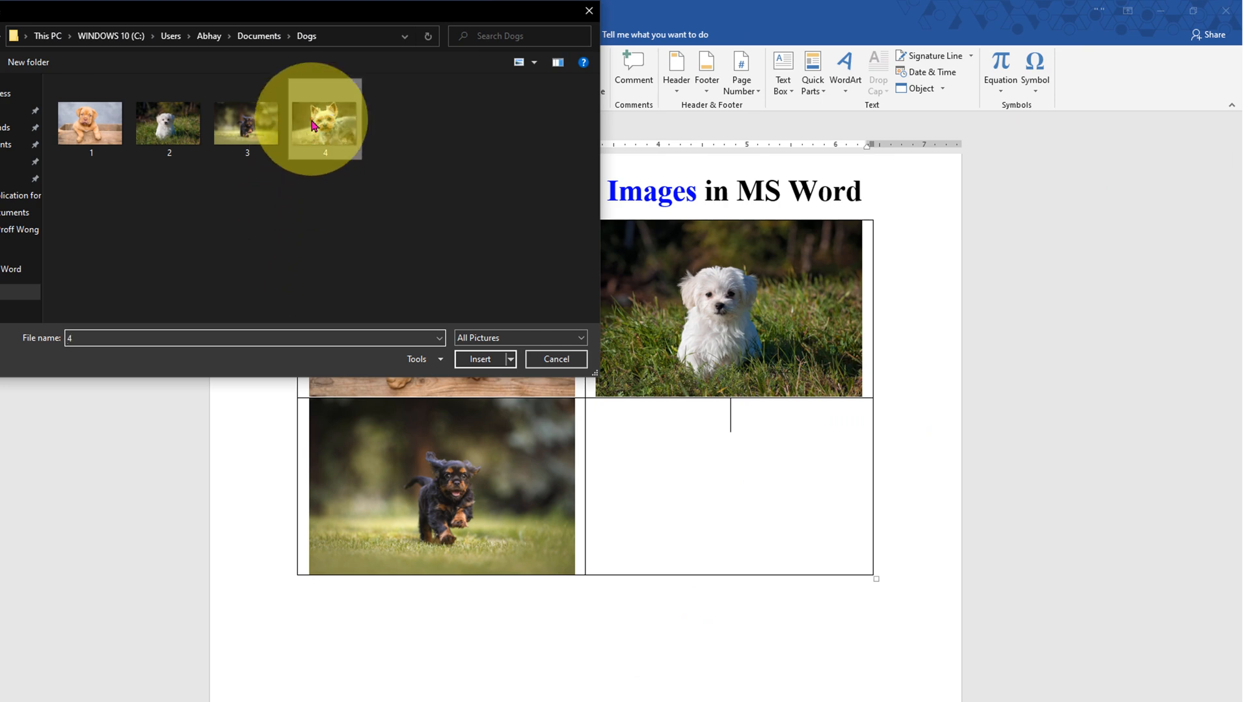
click(480, 359)
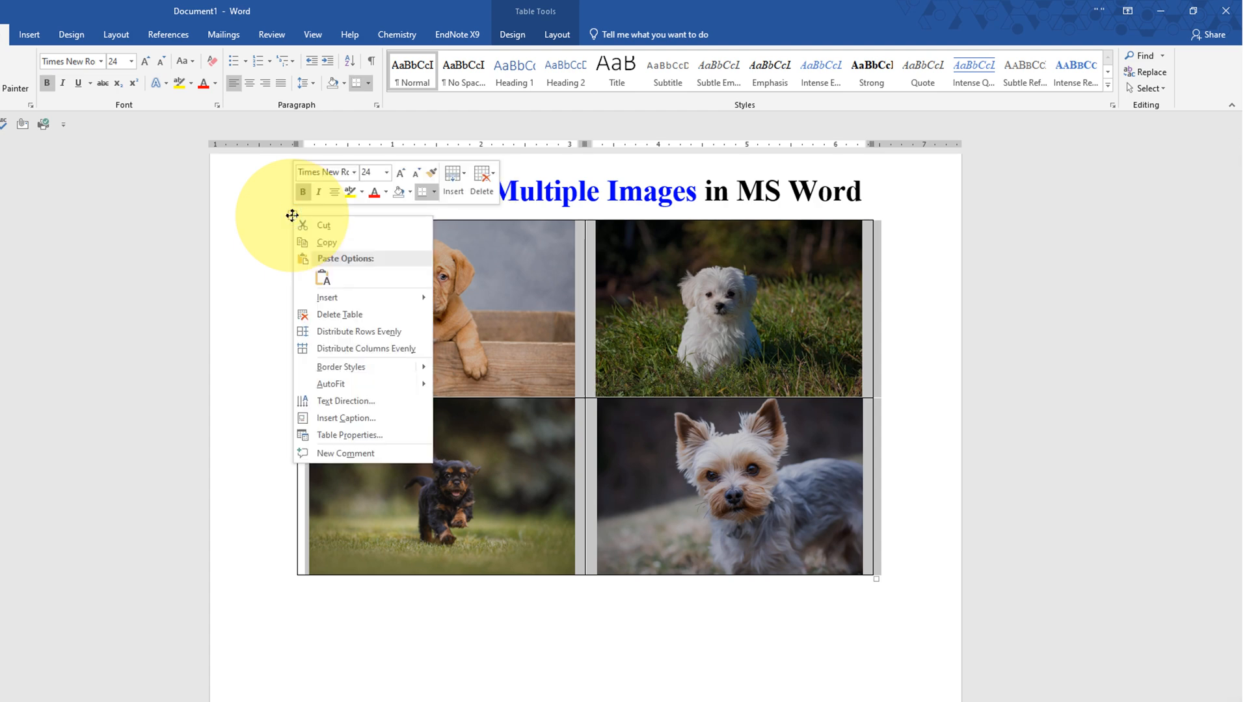
mouse_move(408, 434)
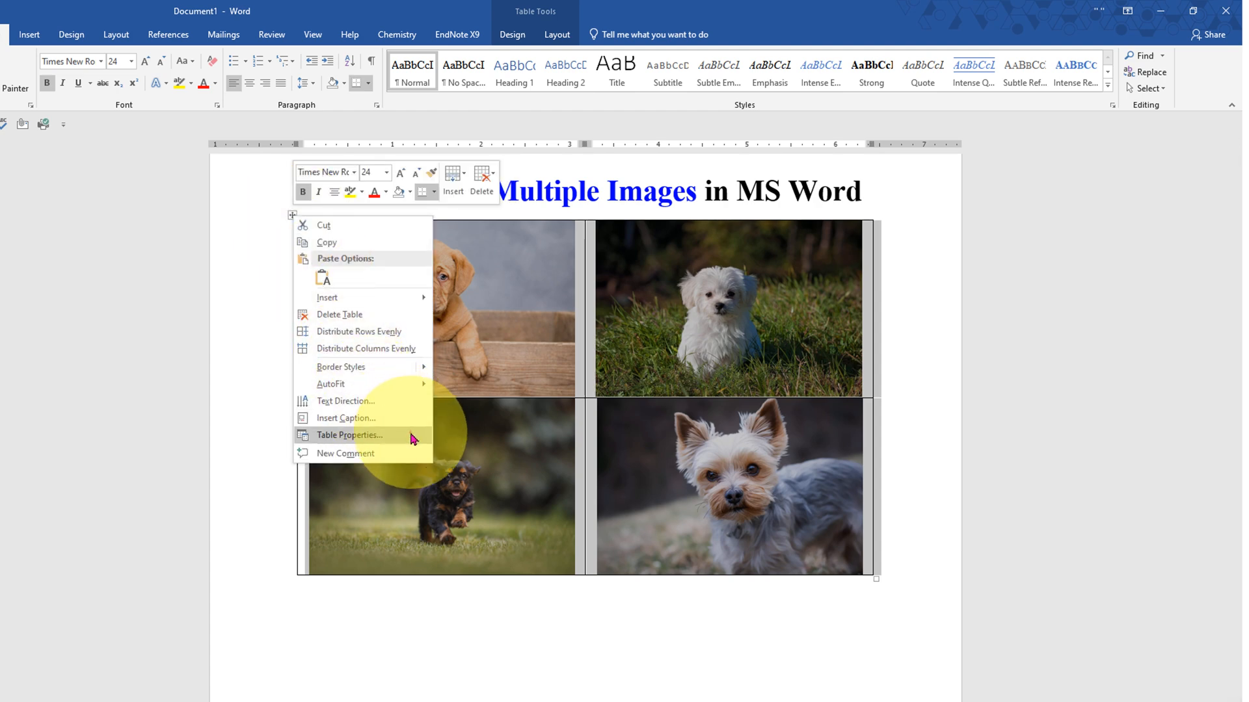
Set the photo table's borders to None via Table Properties > Borders and Shading
click(350, 435)
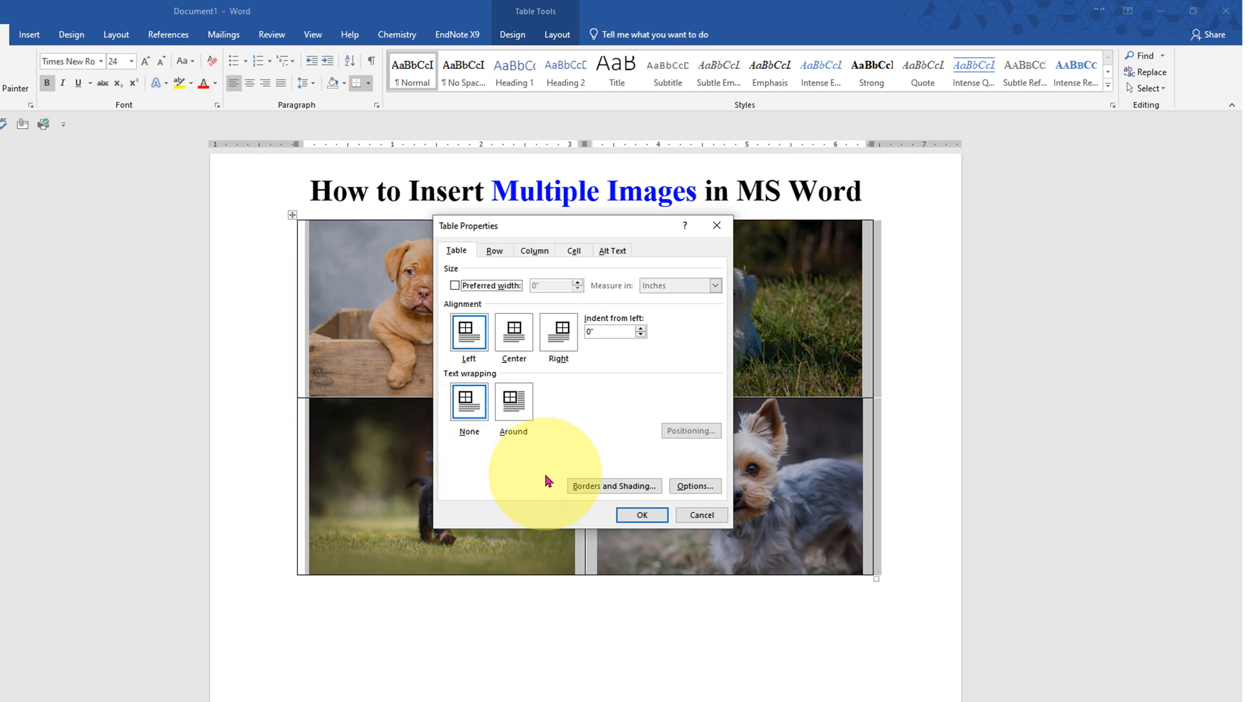
click(614, 486)
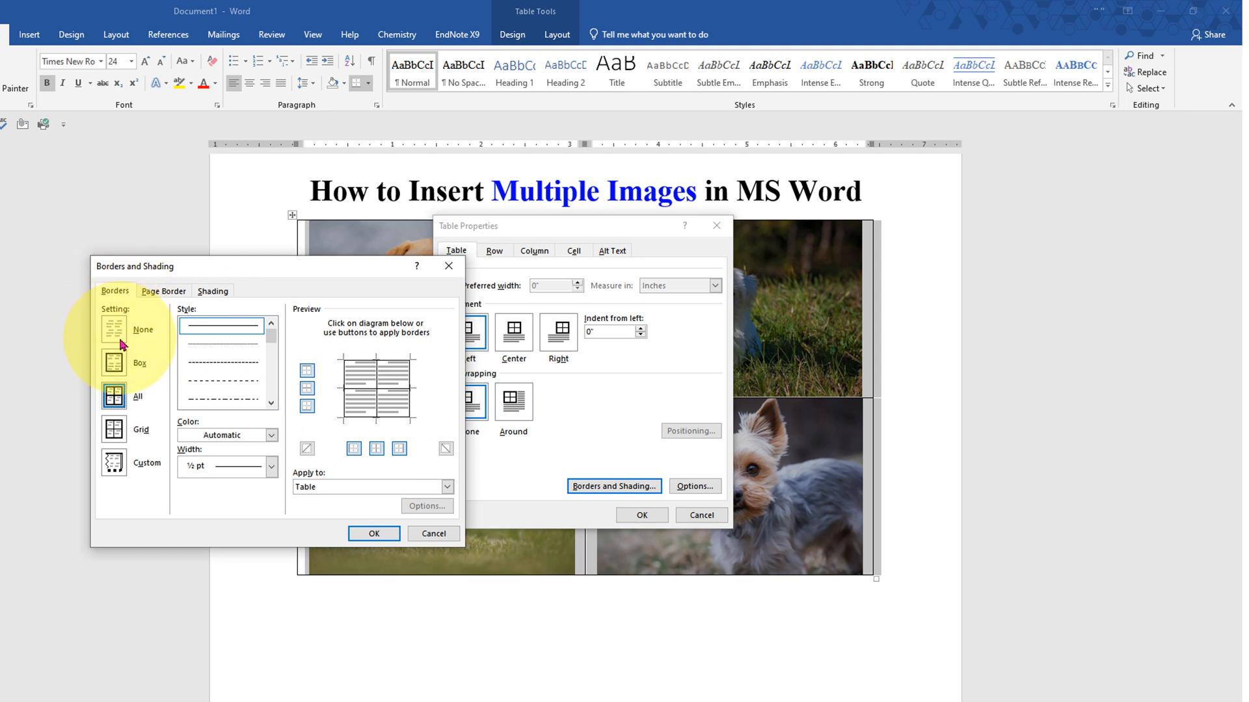
click(114, 329)
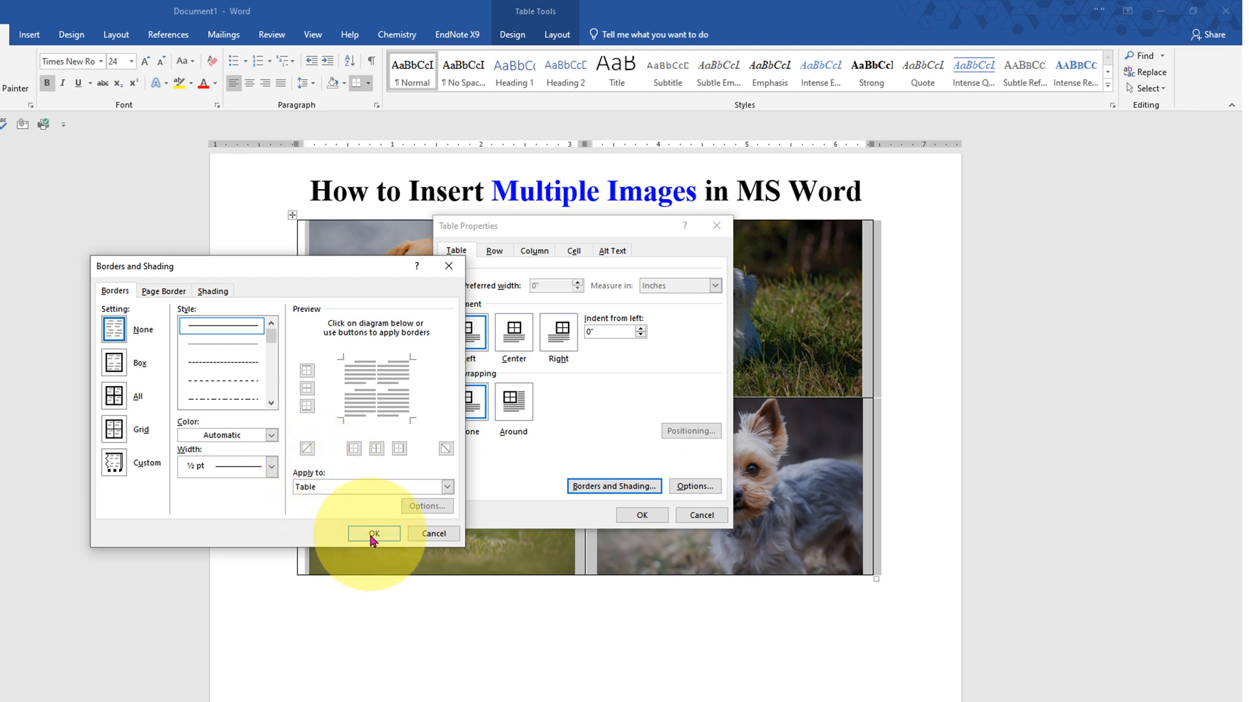
click(373, 533)
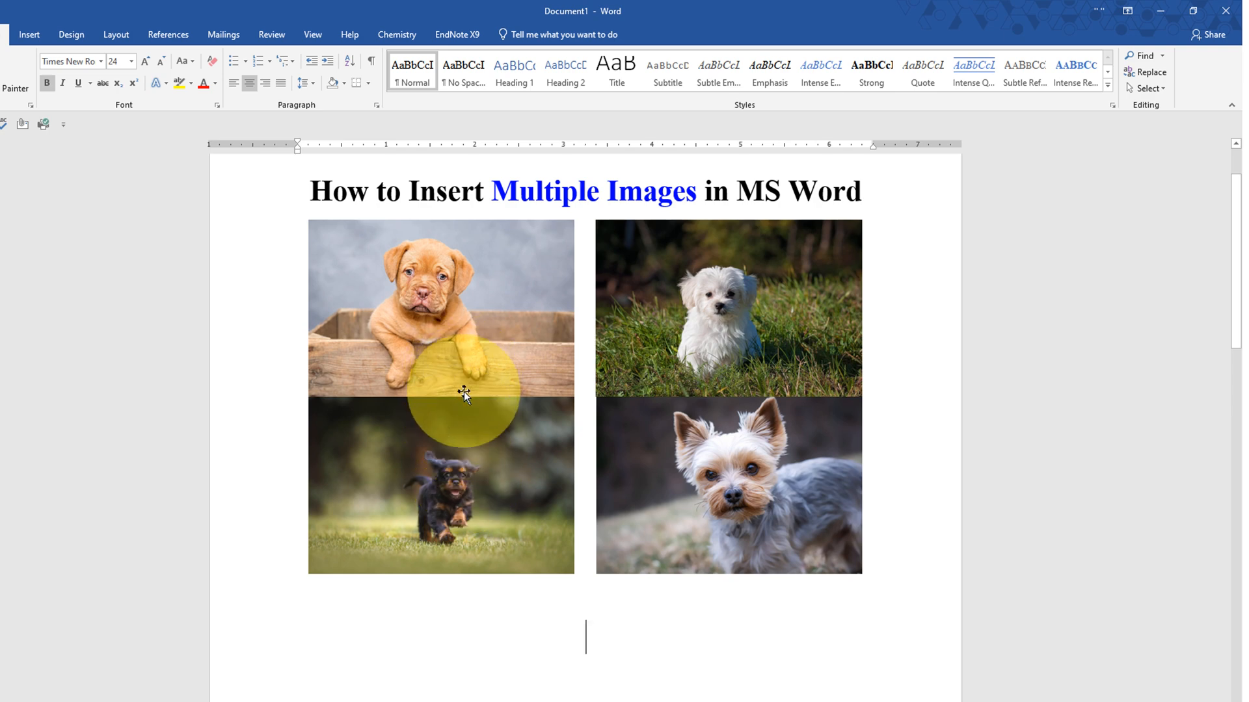
mouse_move(545, 393)
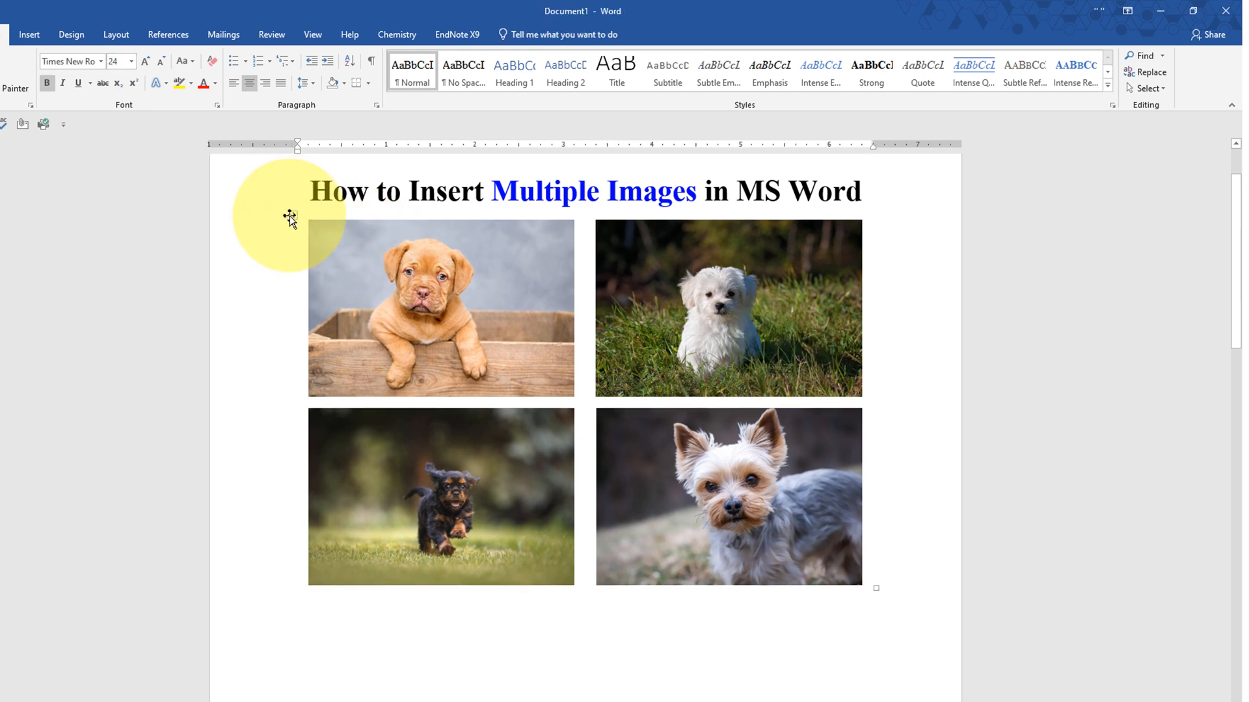
Cut the whole photo table and paste it back as a single picture
click(291, 218)
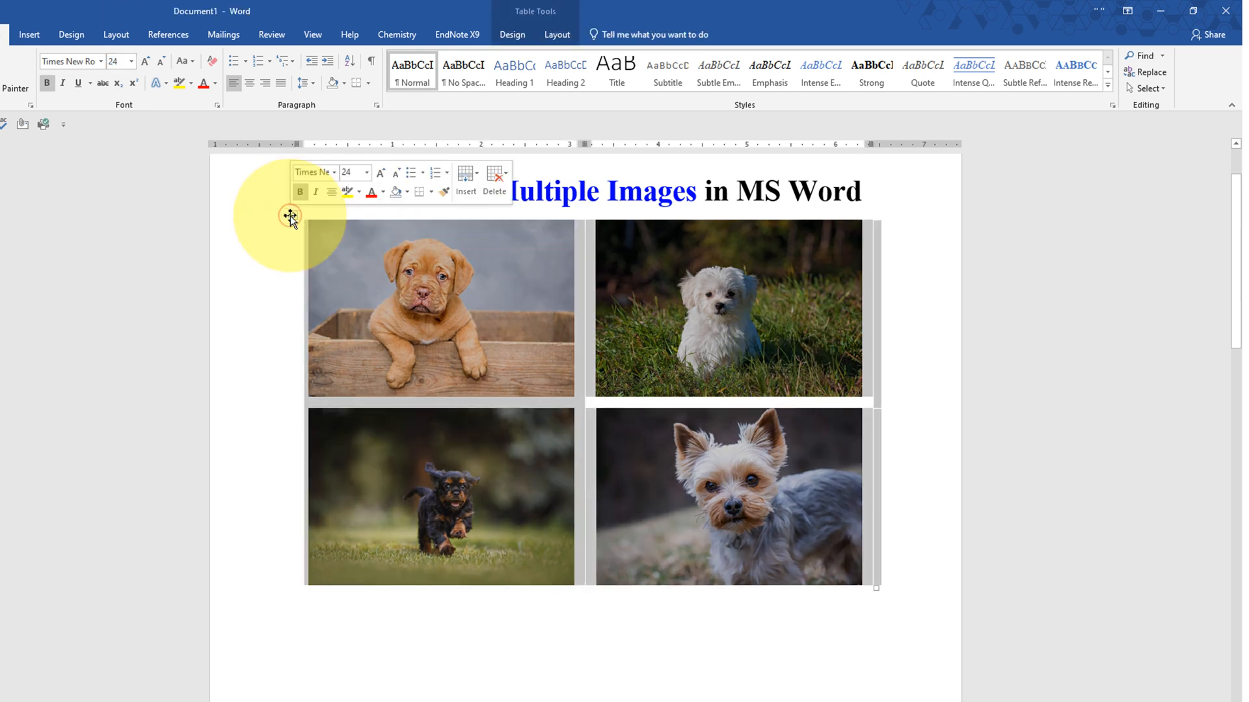
right_click(292, 218)
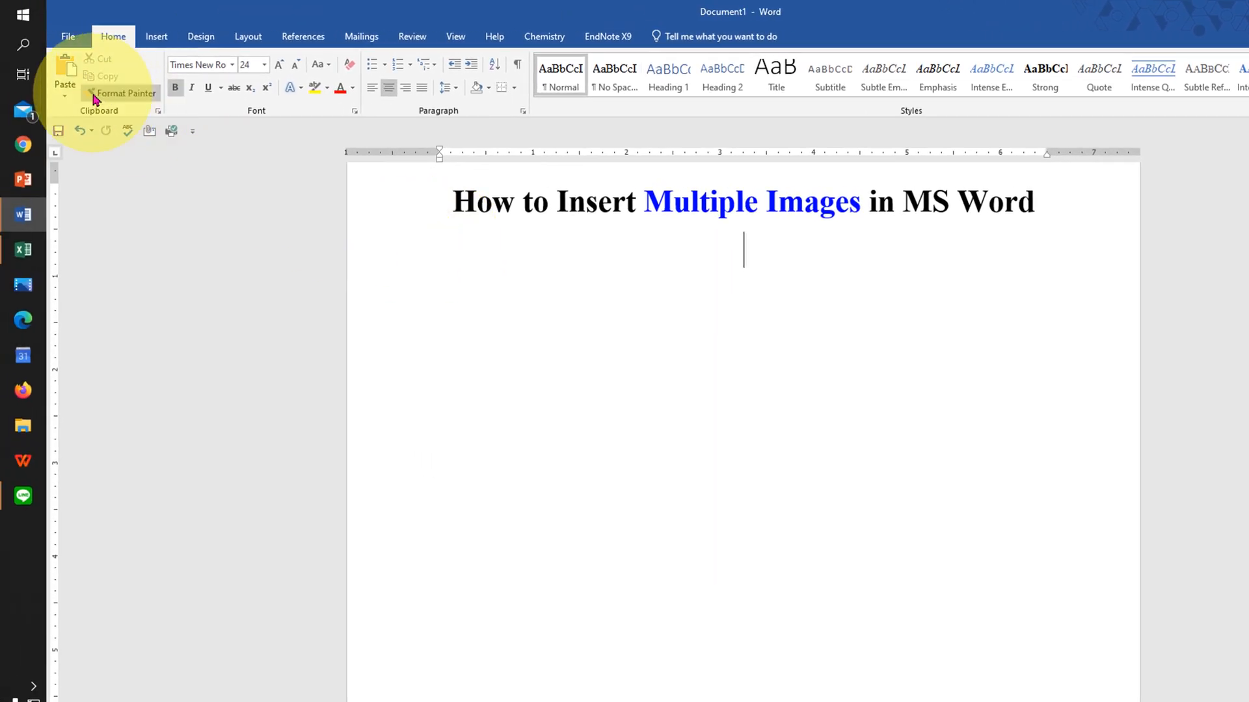
click(65, 78)
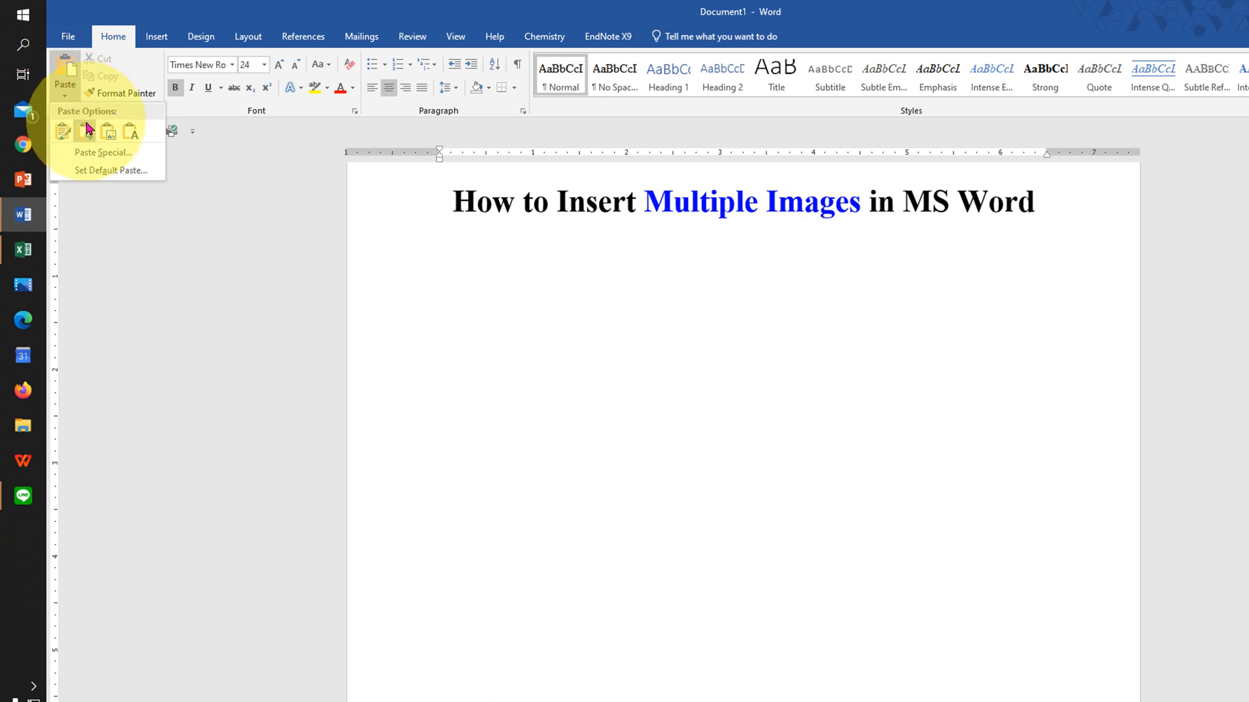
click(86, 129)
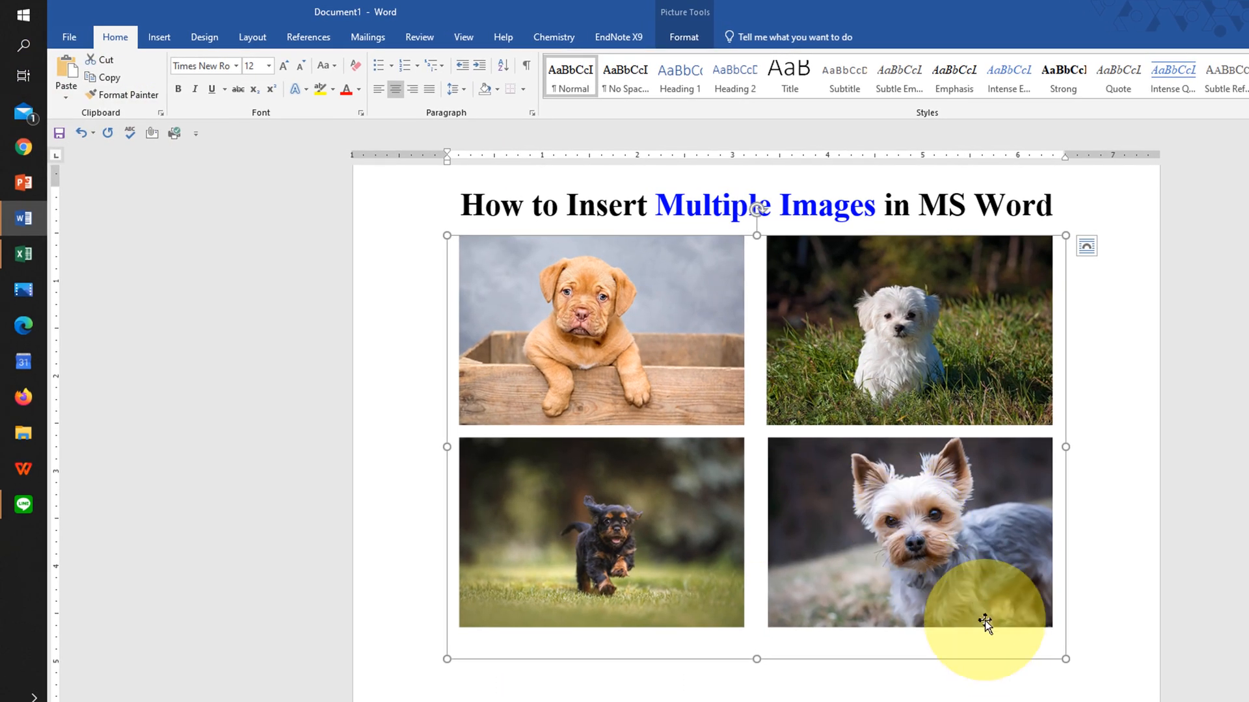
mouse_move(512, 659)
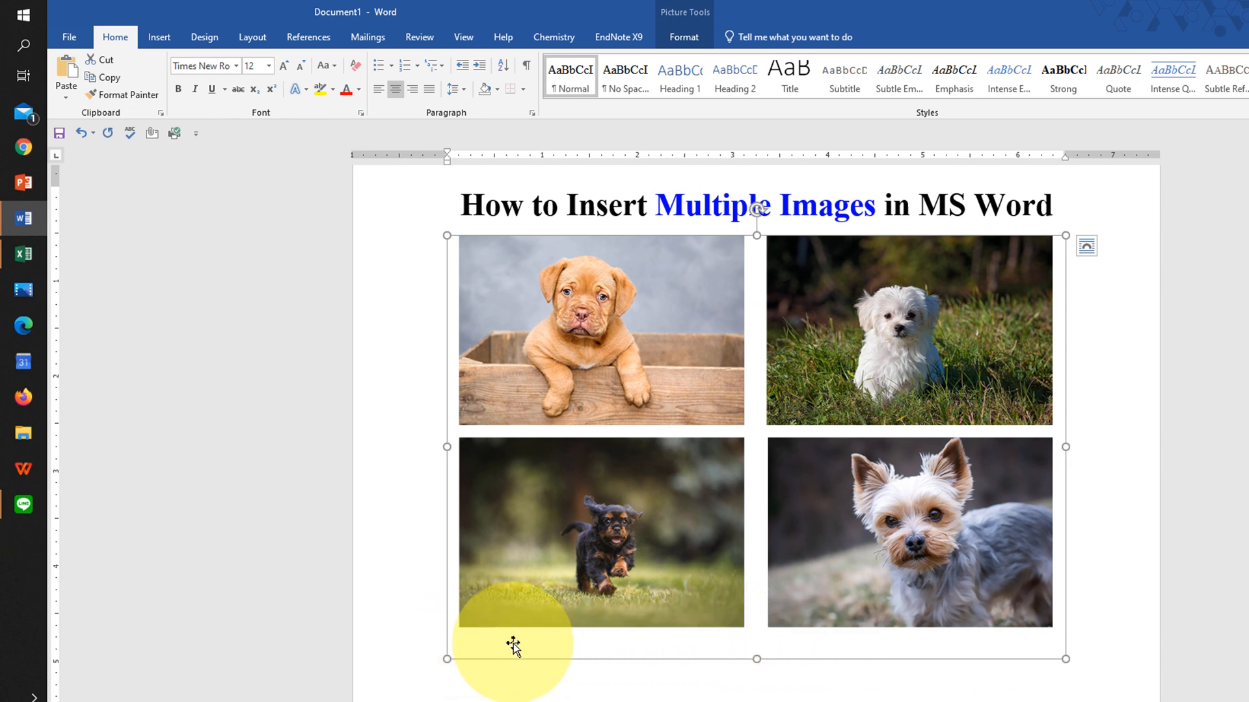
mouse_move(1060, 497)
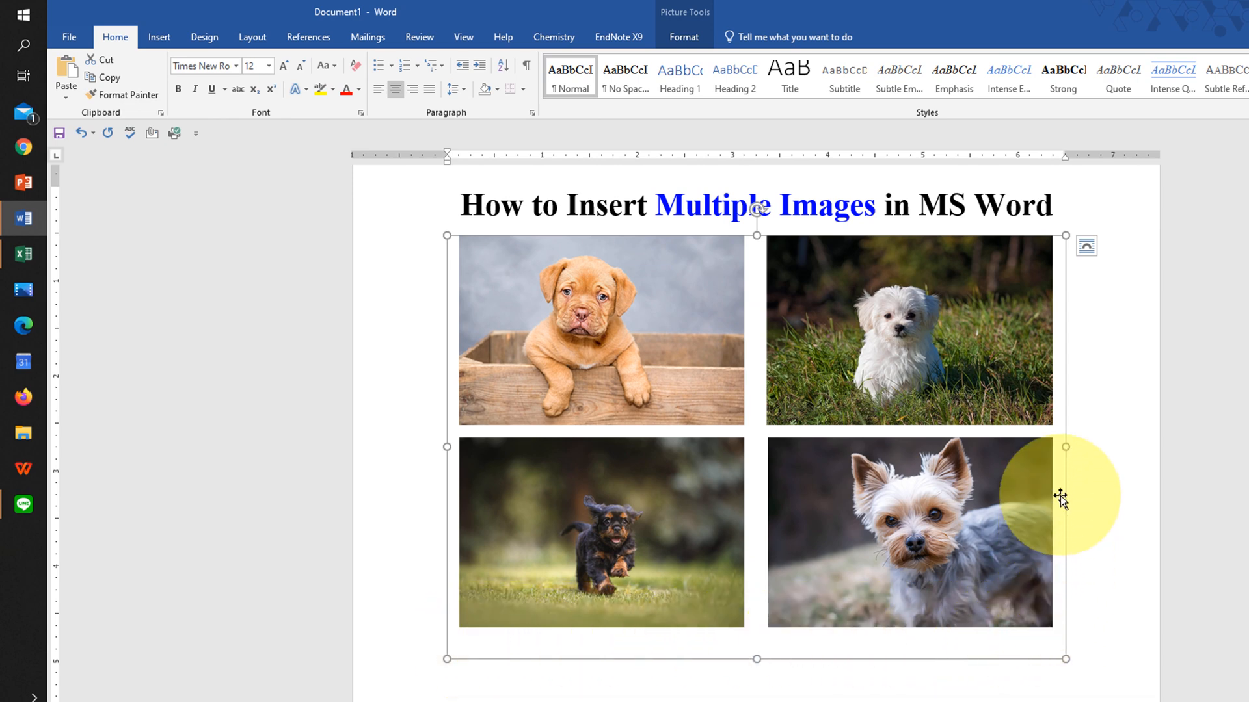
mouse_move(720, 354)
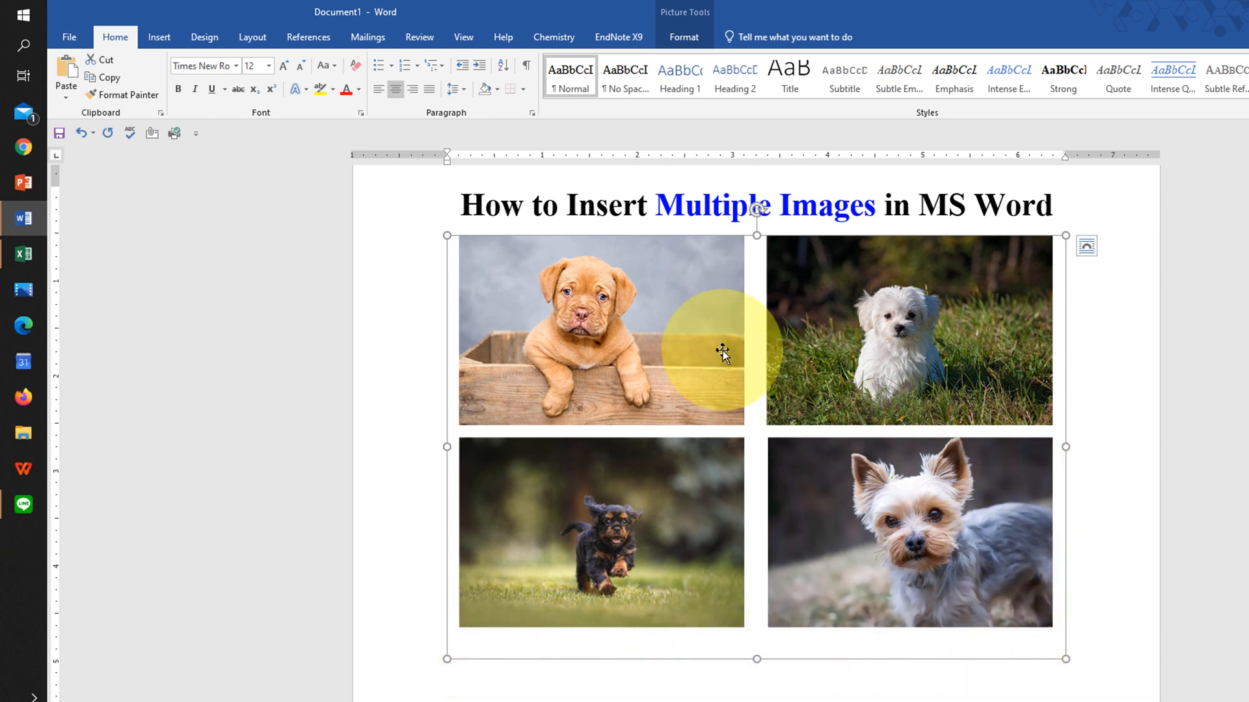
Crop the combined picture to remove the blank margins around the four photos
right_click(720, 354)
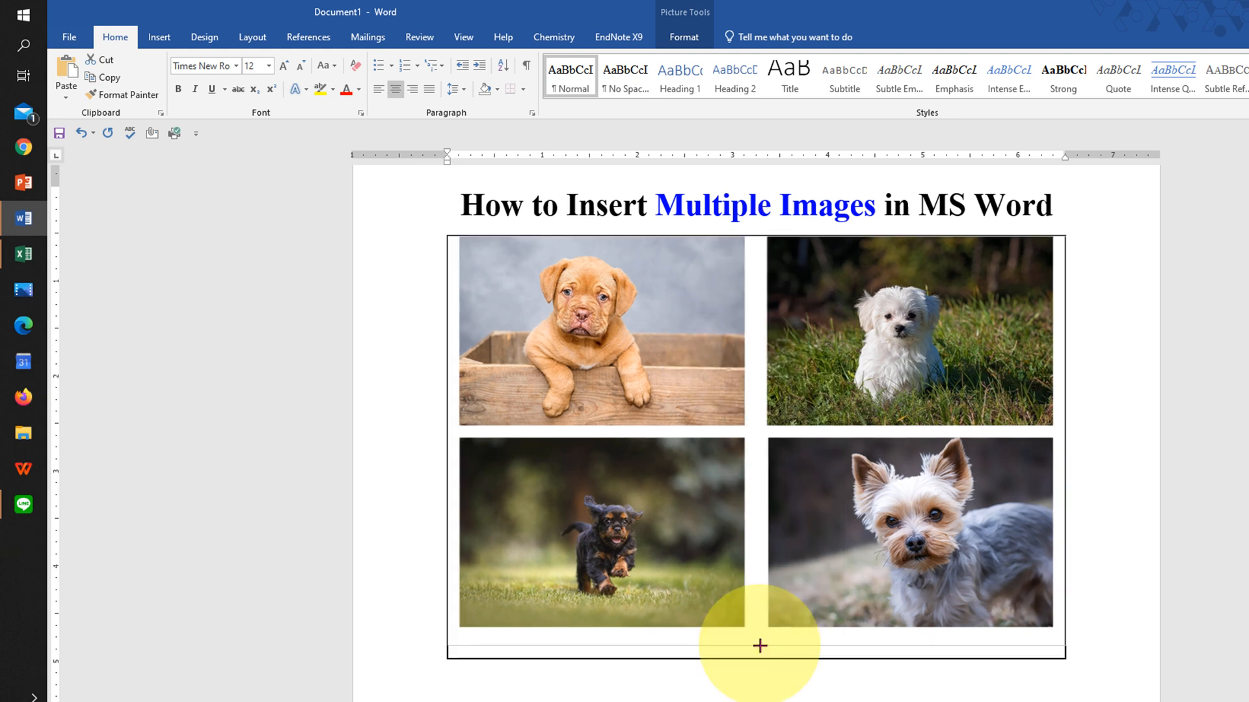
mouse_move(1053, 434)
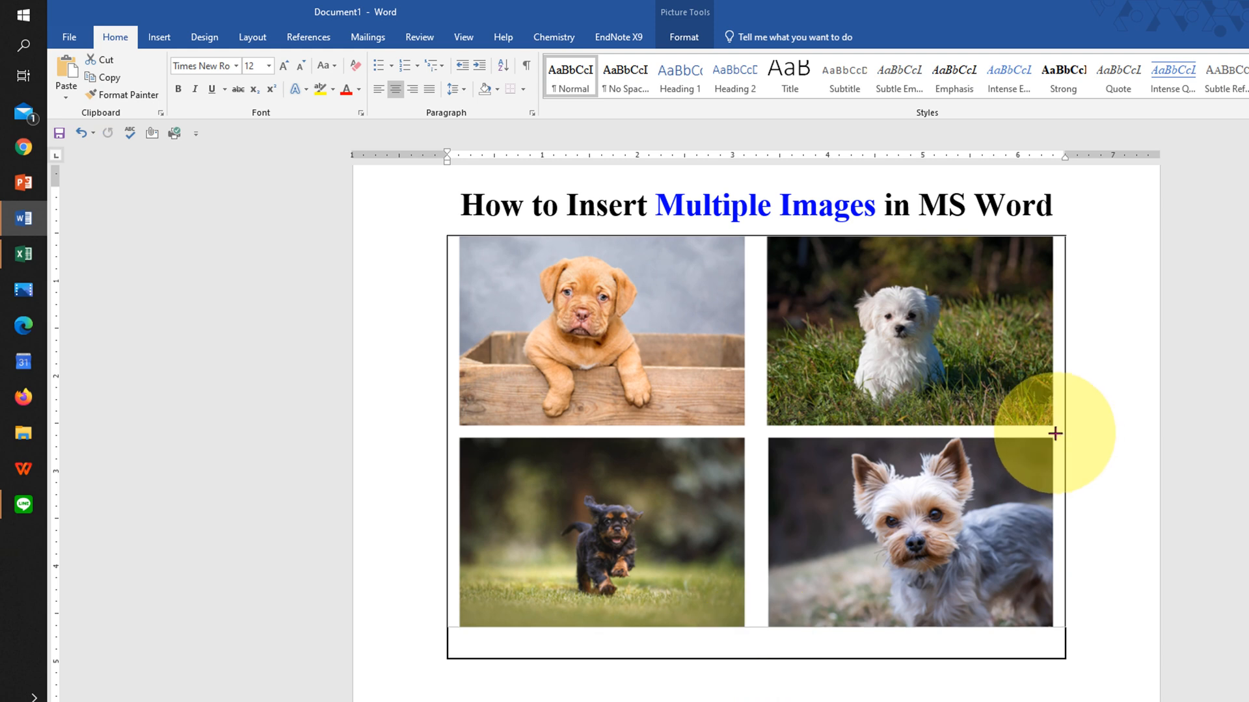
click(911, 533)
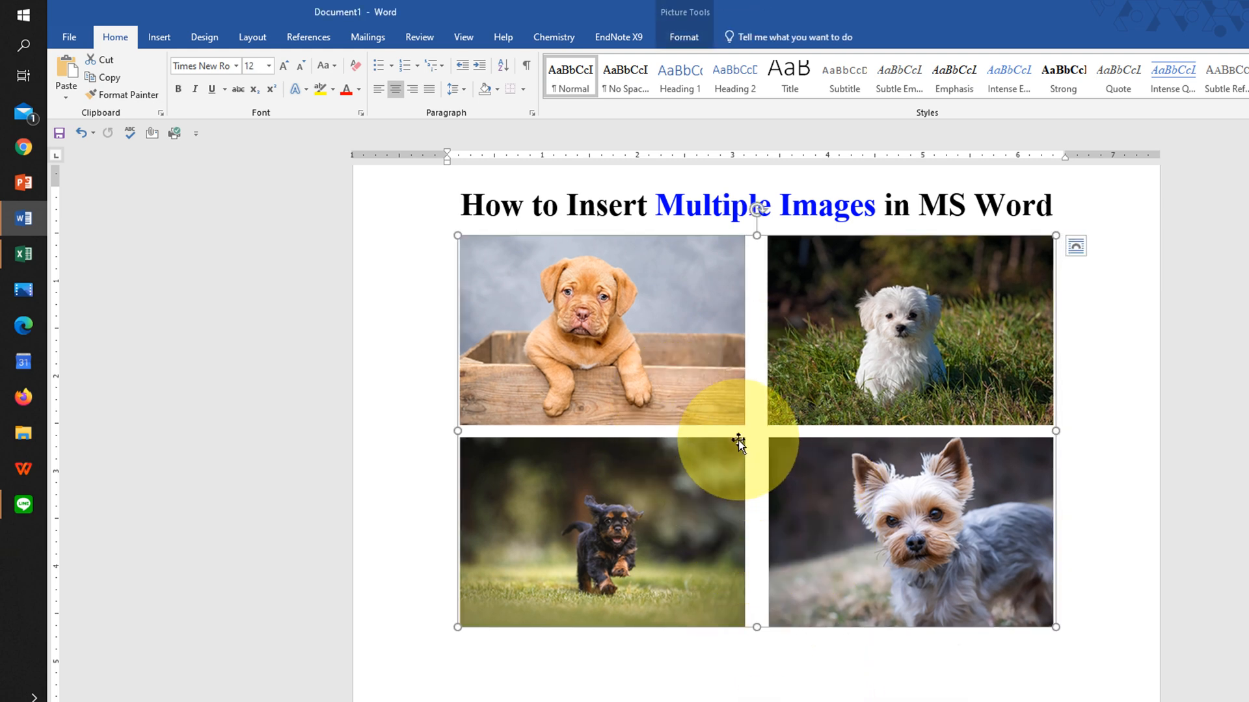
Set the combined picture's wrapping to In Front of Text
right_click(740, 444)
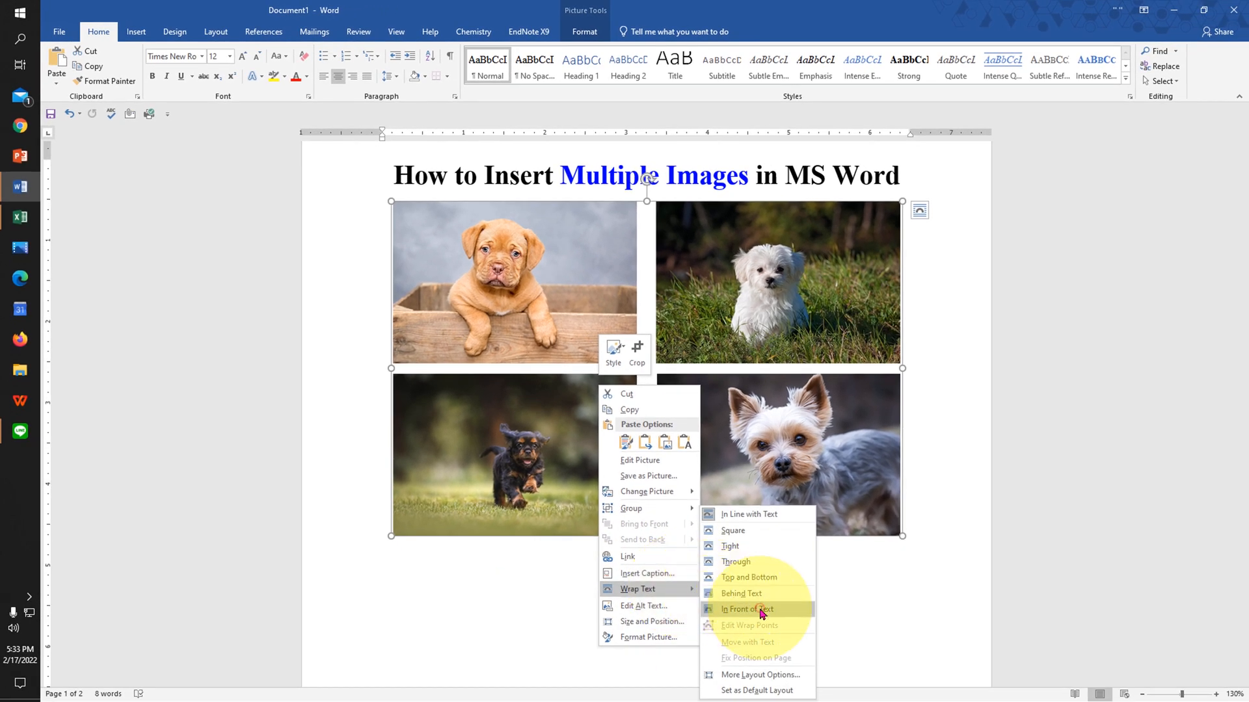
click(746, 609)
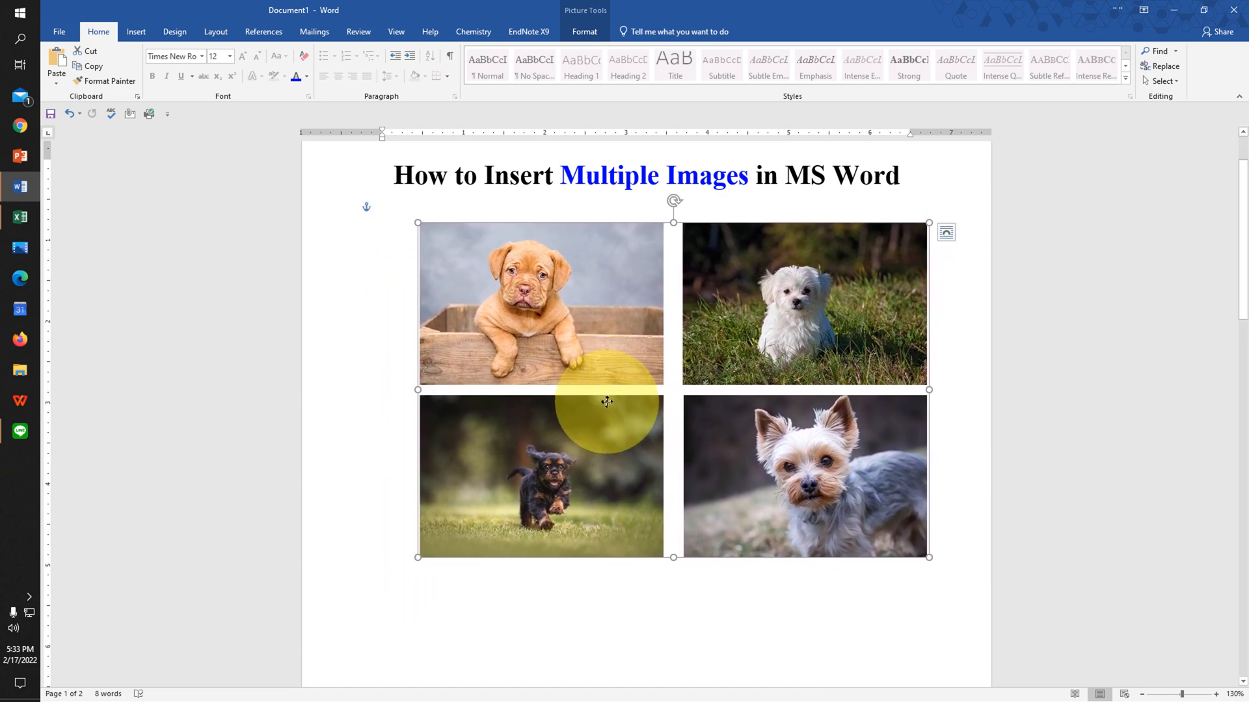
mouse_move(701, 599)
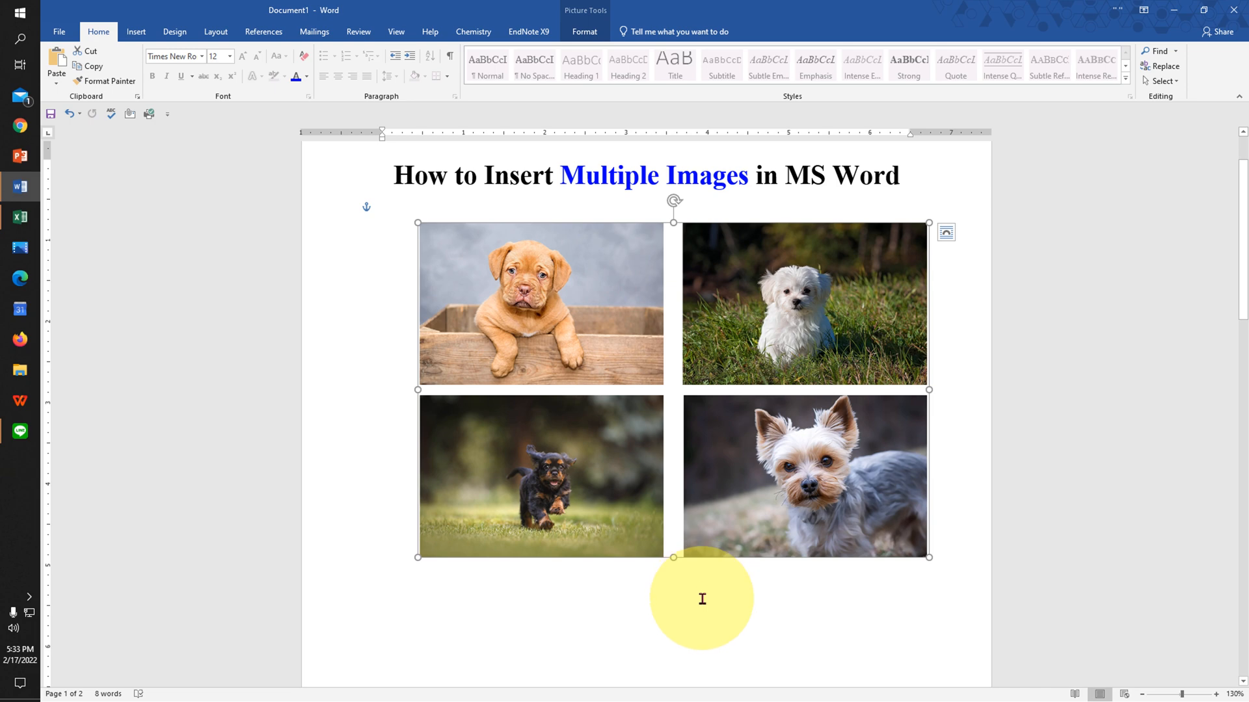